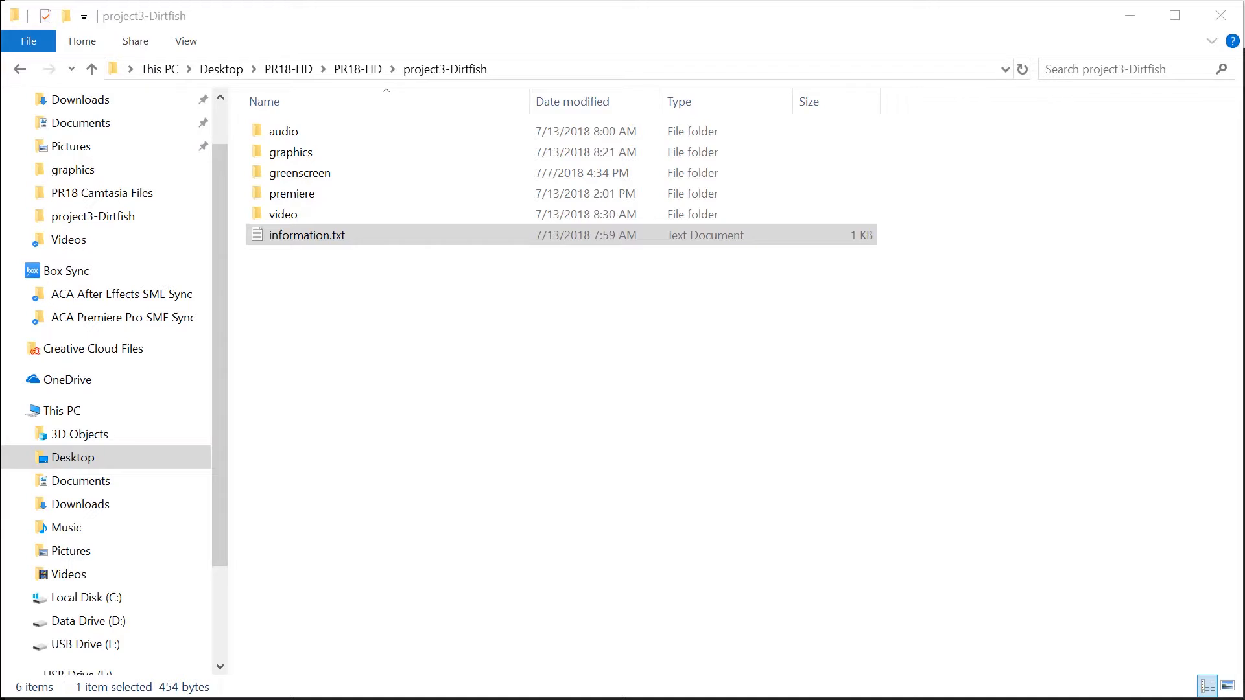
mouse_move(273, 278)
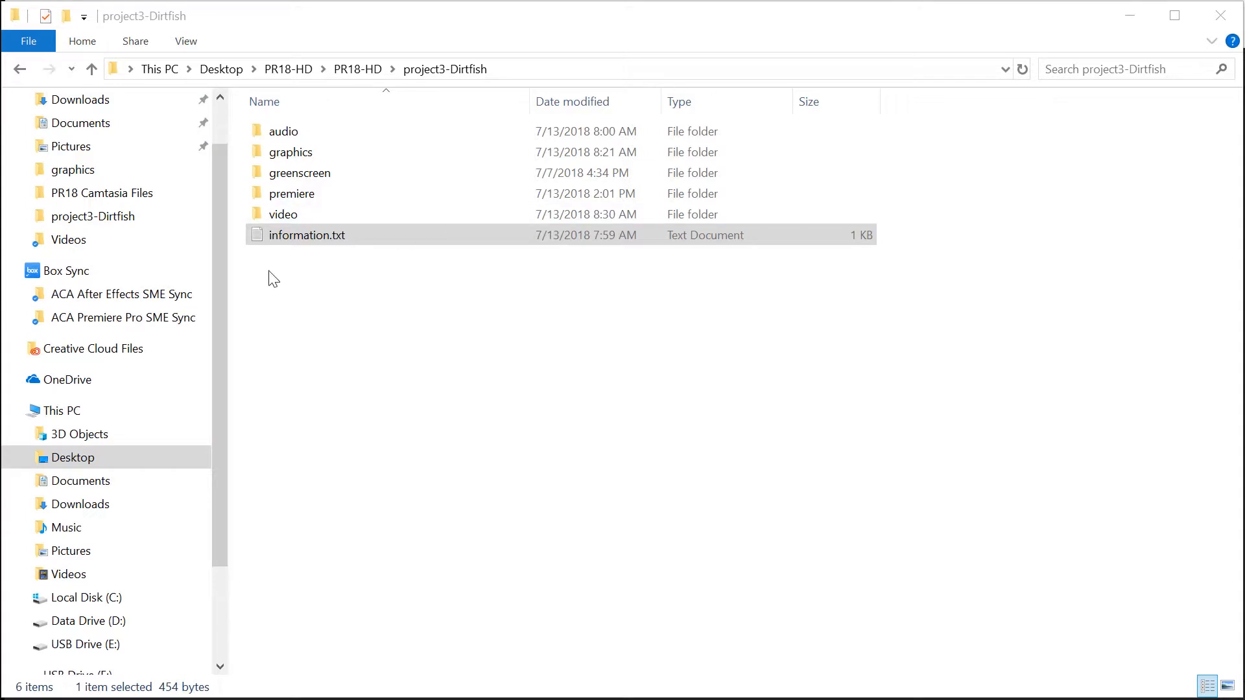
- Open information.txt in Notepad and select the Hot Pursuit music attribution lines
click(307, 234)
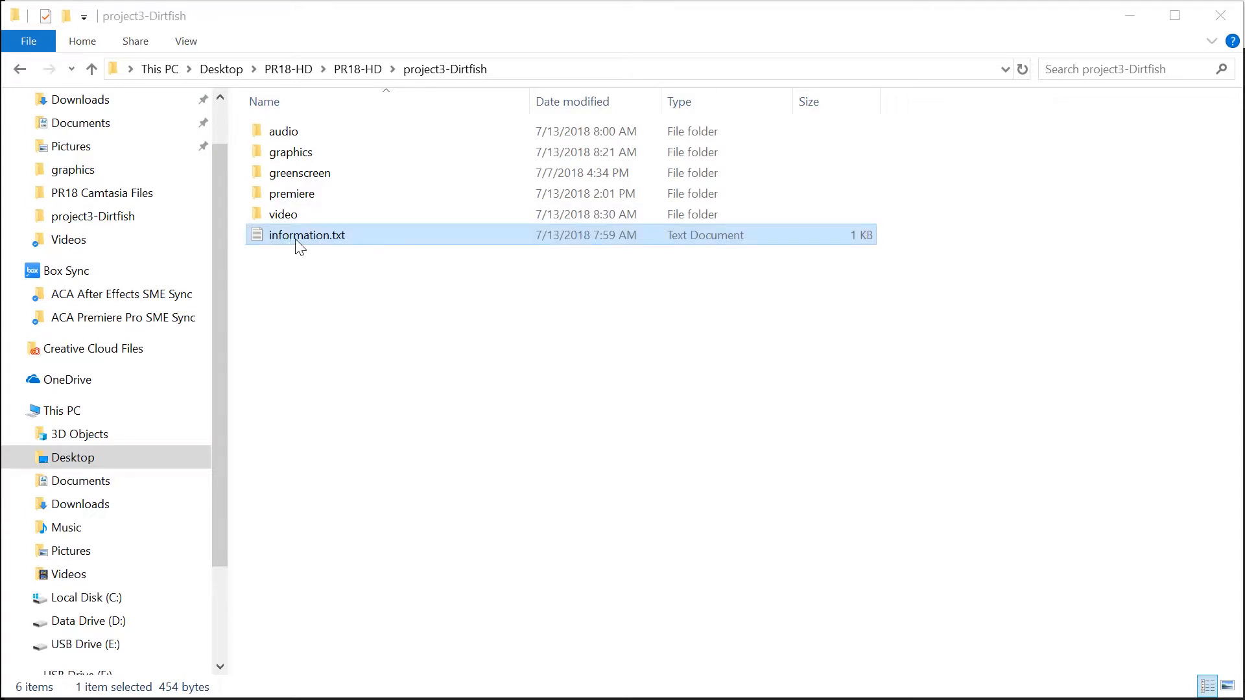
double_click(307, 234)
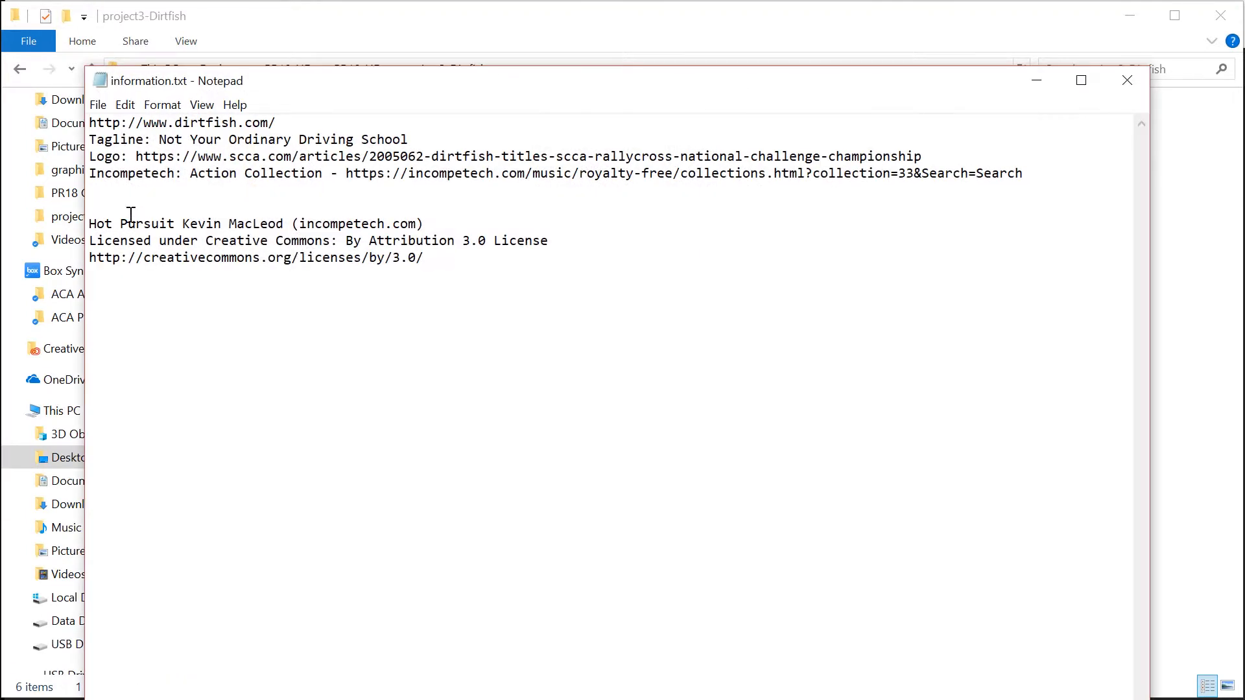
mouse_move(457, 264)
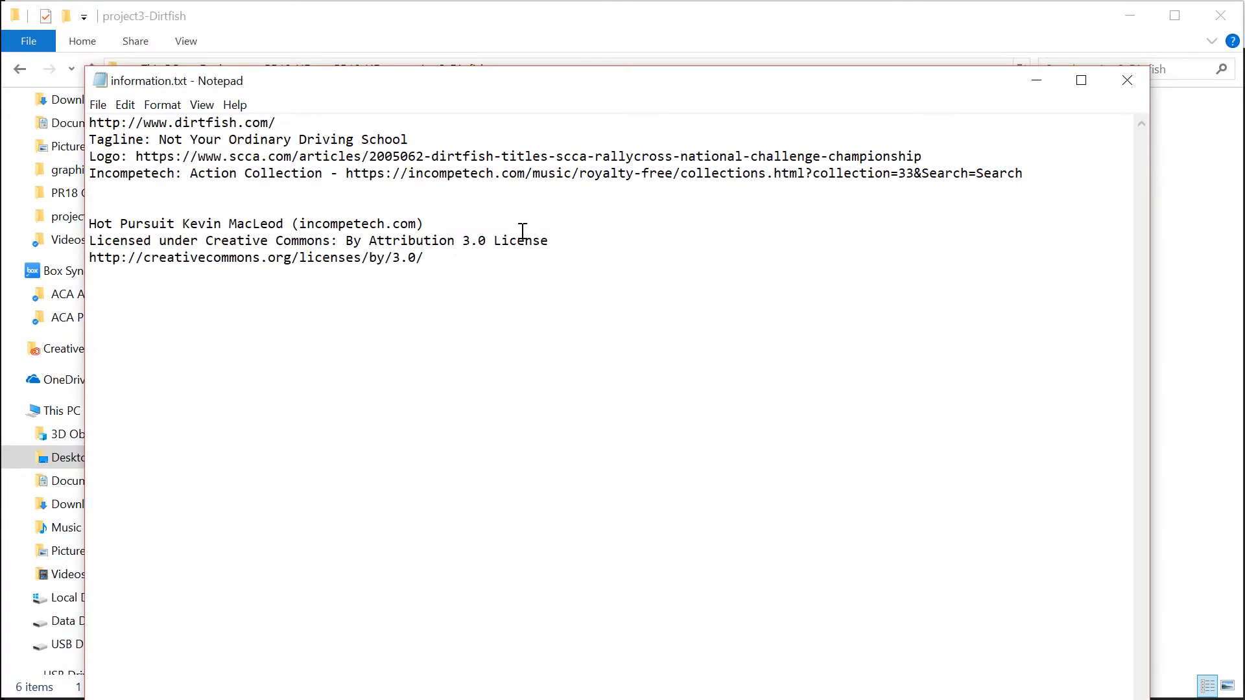
drag(88, 223, 423, 257)
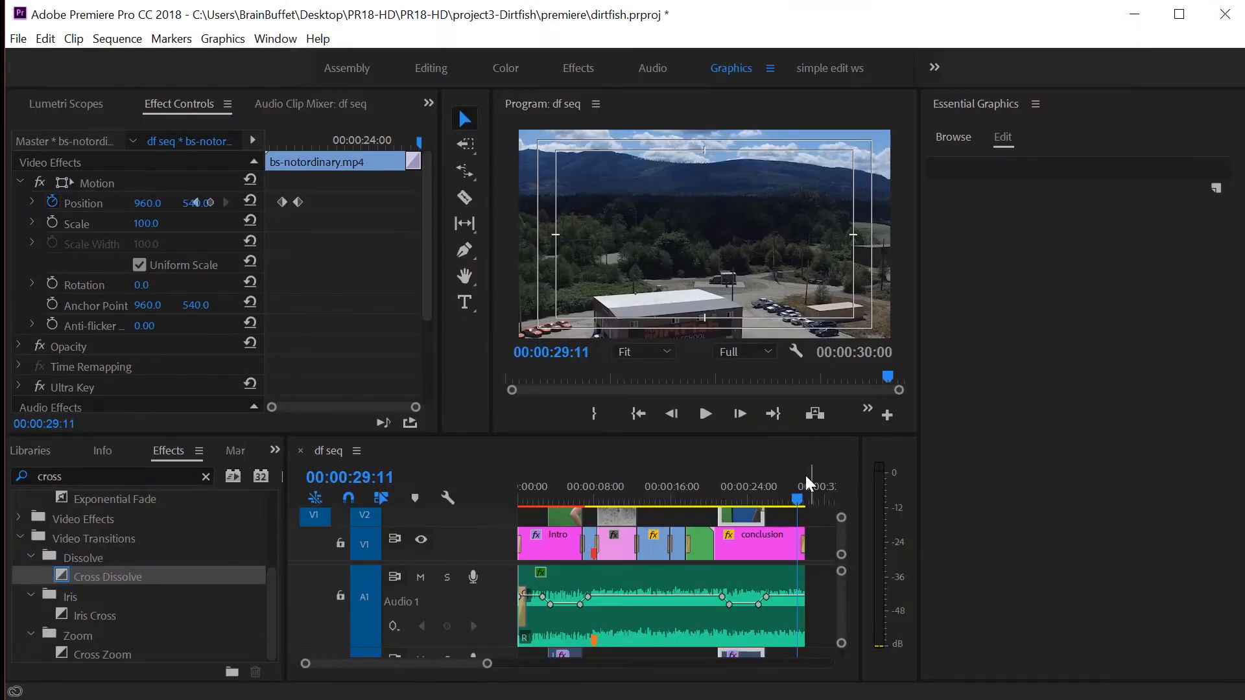
- Park the playhead at the sequence end, 00:00:30:00
click(810, 498)
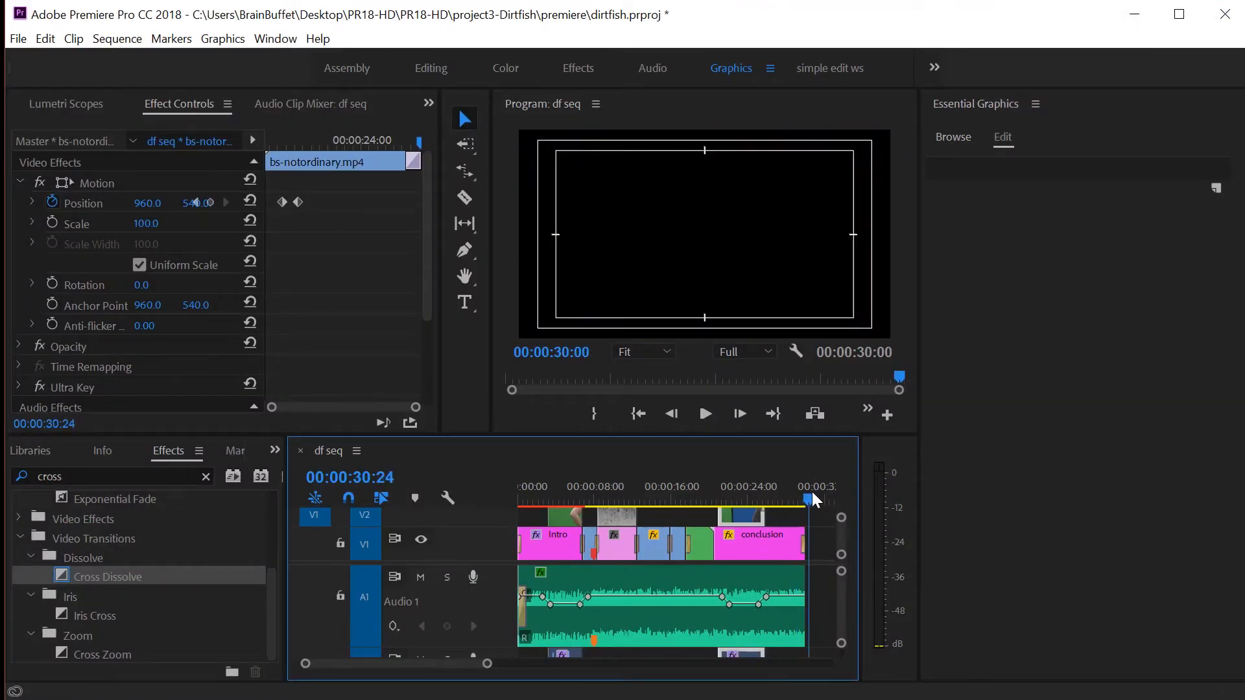
click(798, 496)
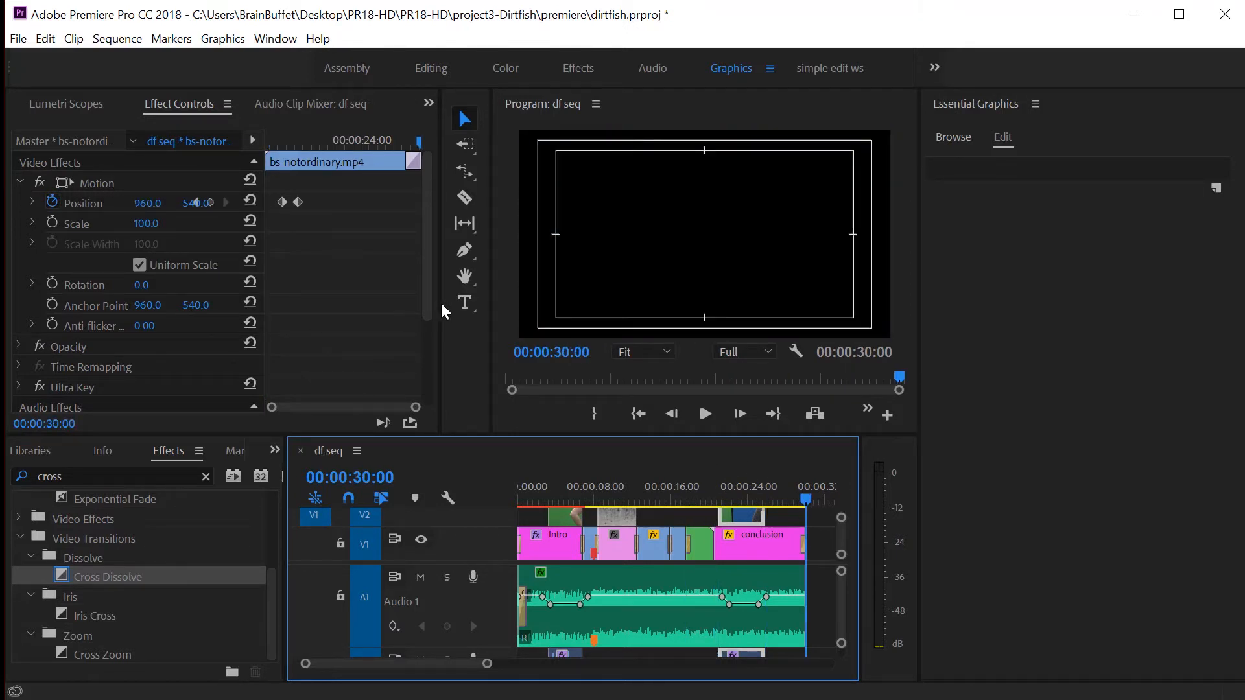
- Draw a text box with the pasted attribution and 'Edited by Joe Dockery'
click(463, 303)
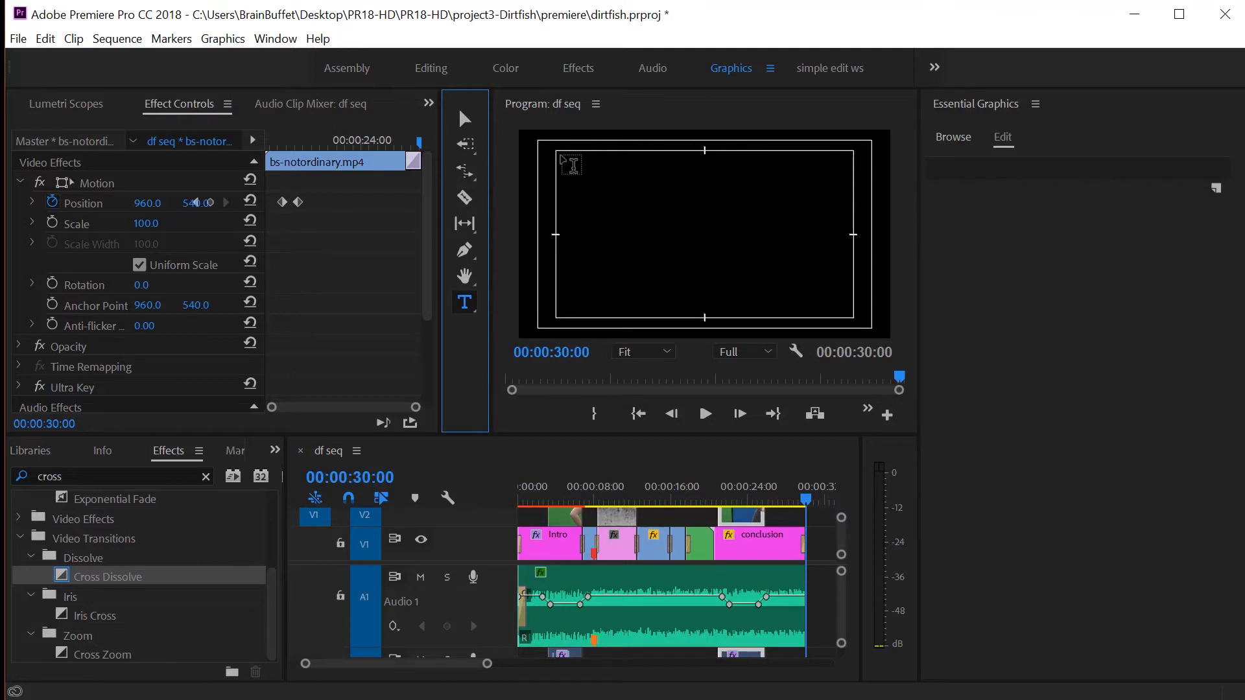
drag(563, 159, 853, 314)
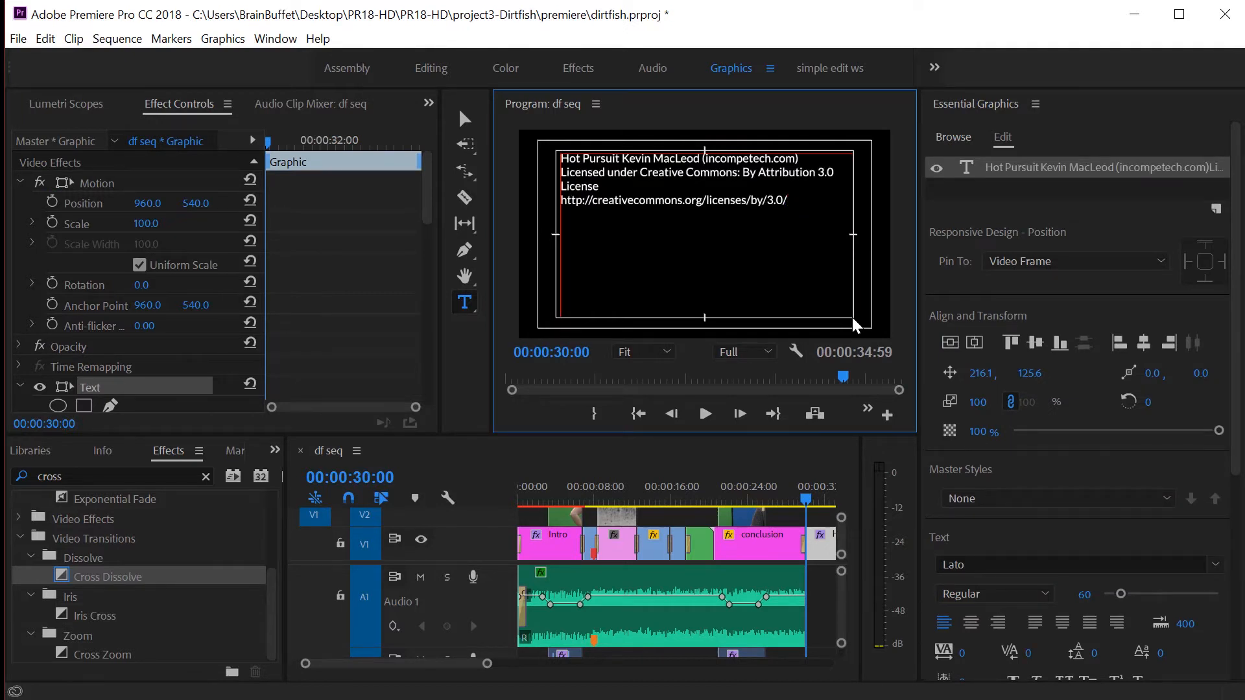
text(Edited by)
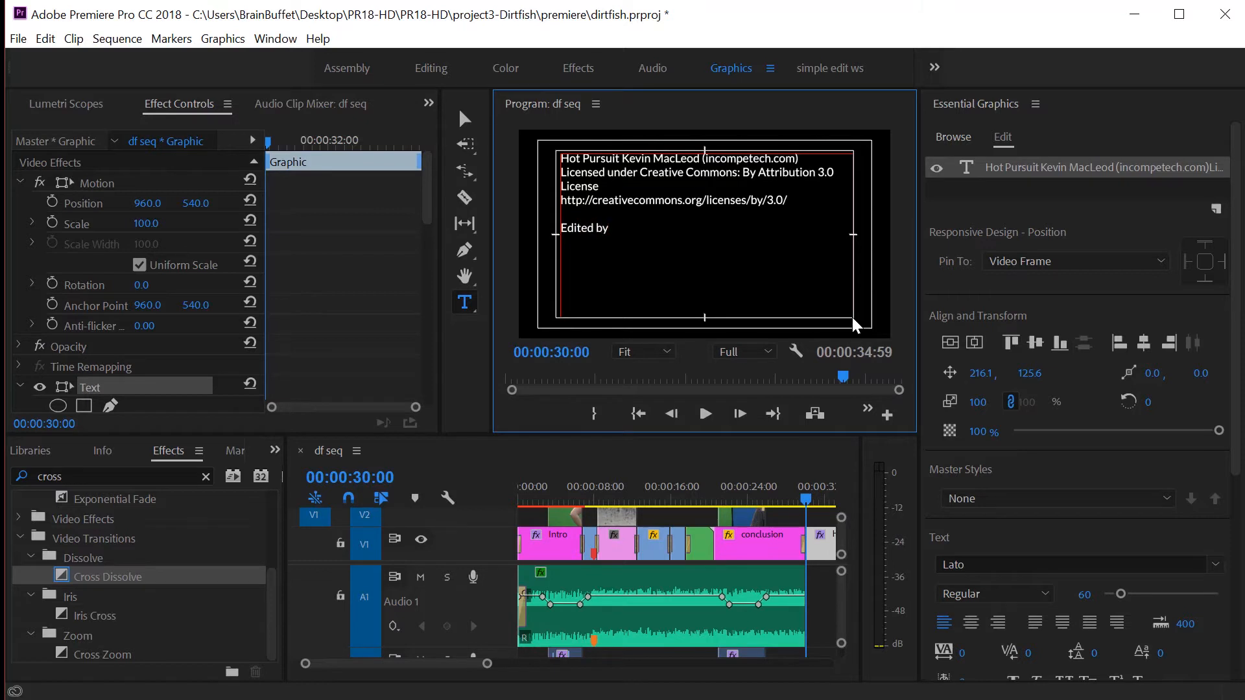
text(Joe Dockery)
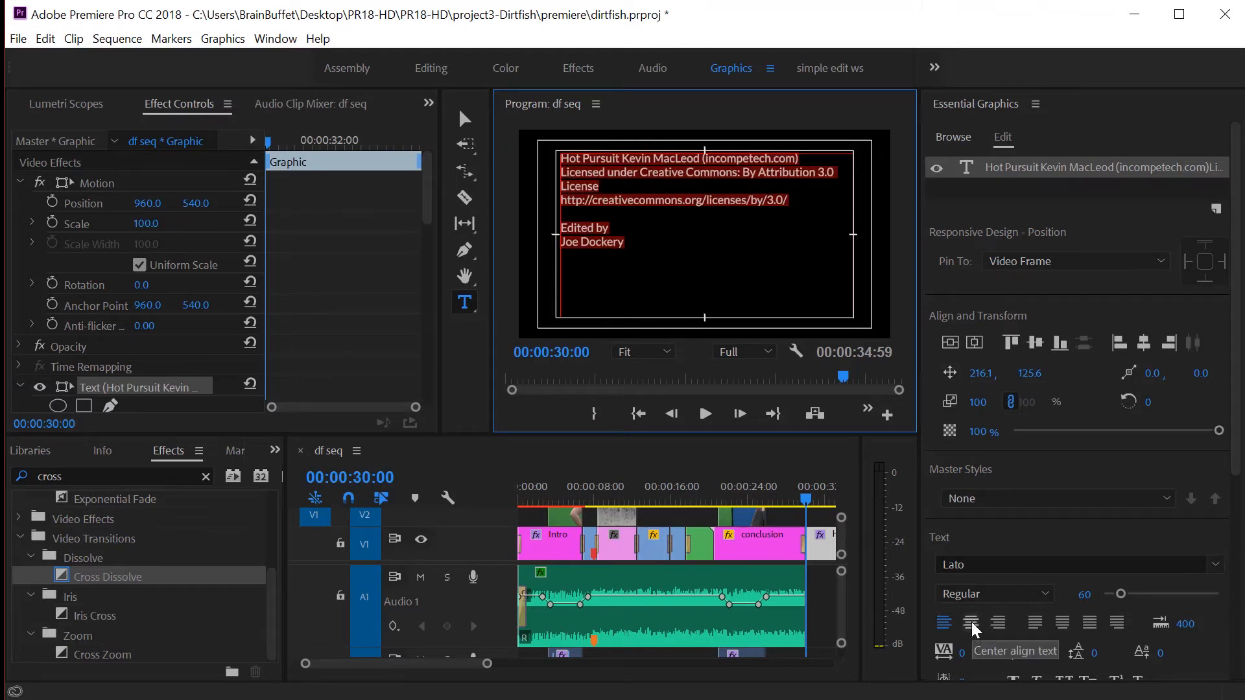
- Center-align the credit lines in Essential Graphics
click(969, 622)
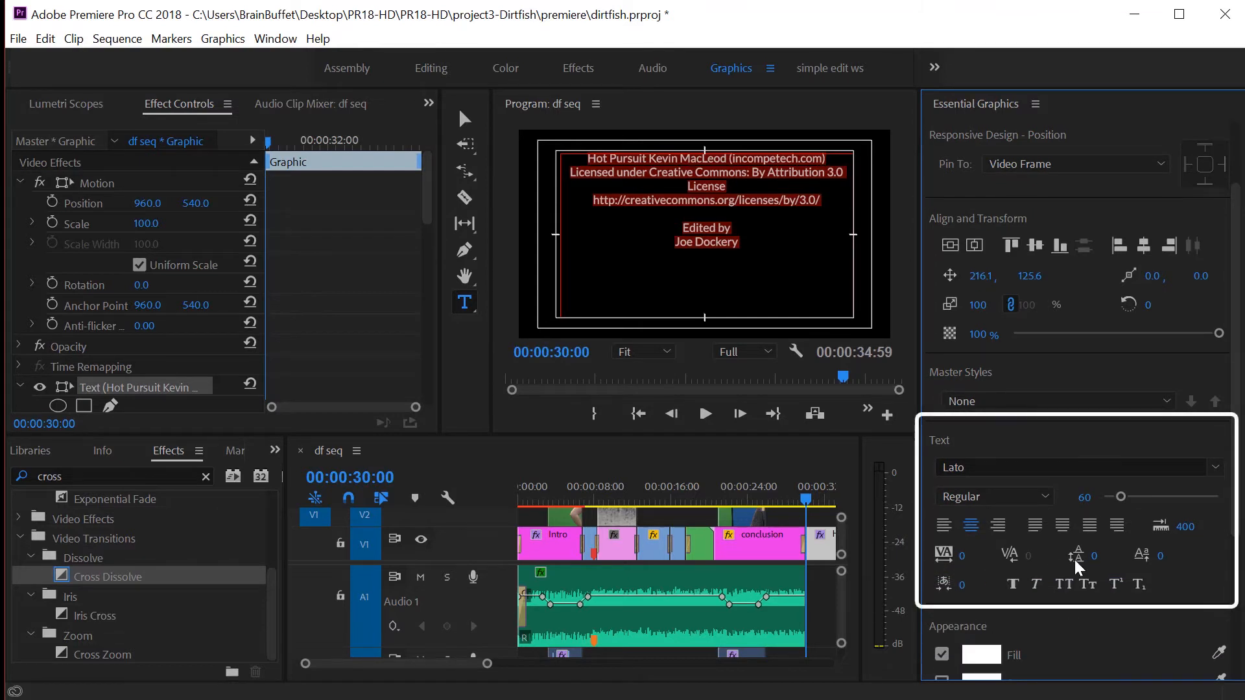
mouse_move(1089, 562)
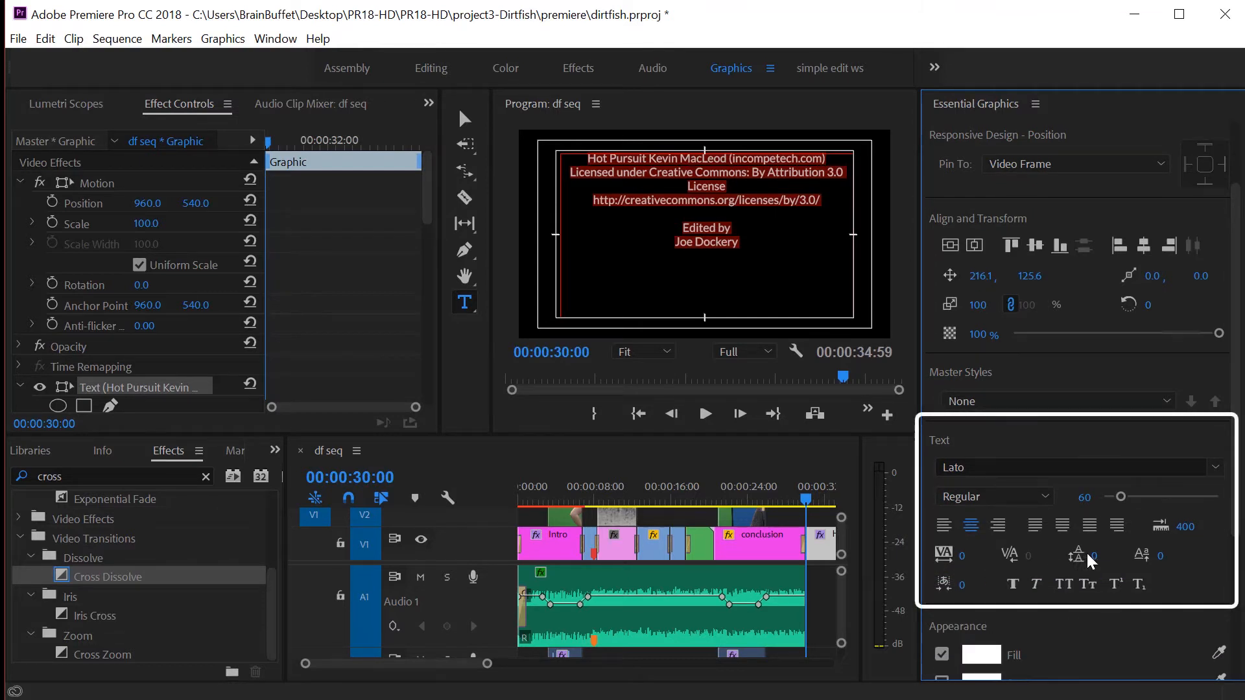
mouse_move(1091, 564)
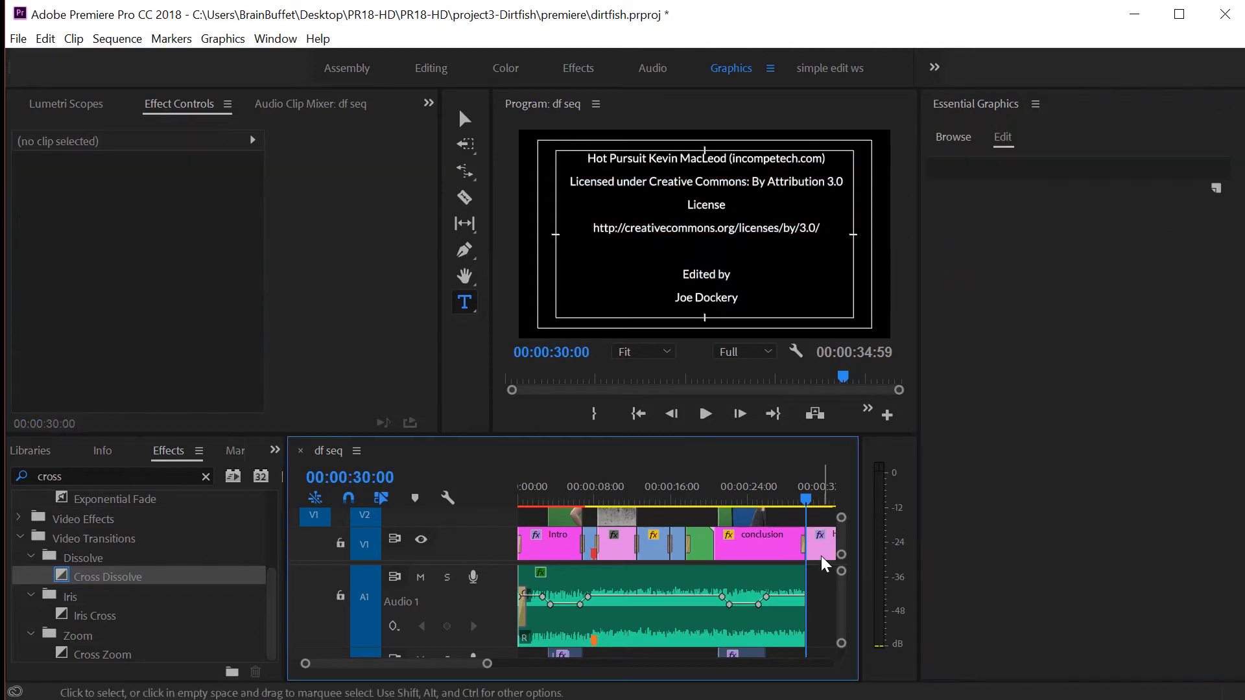
mouse_move(821, 564)
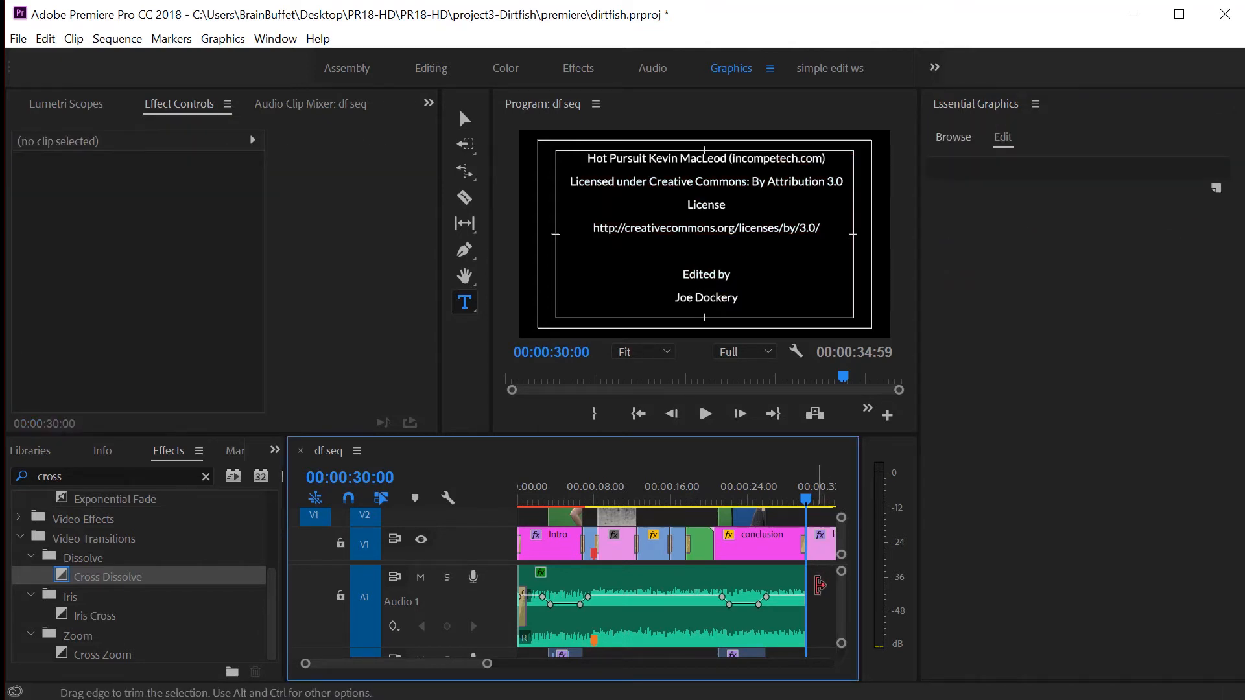
- Select the credits clip and reveal its Responsive Design - Time settings
click(822, 544)
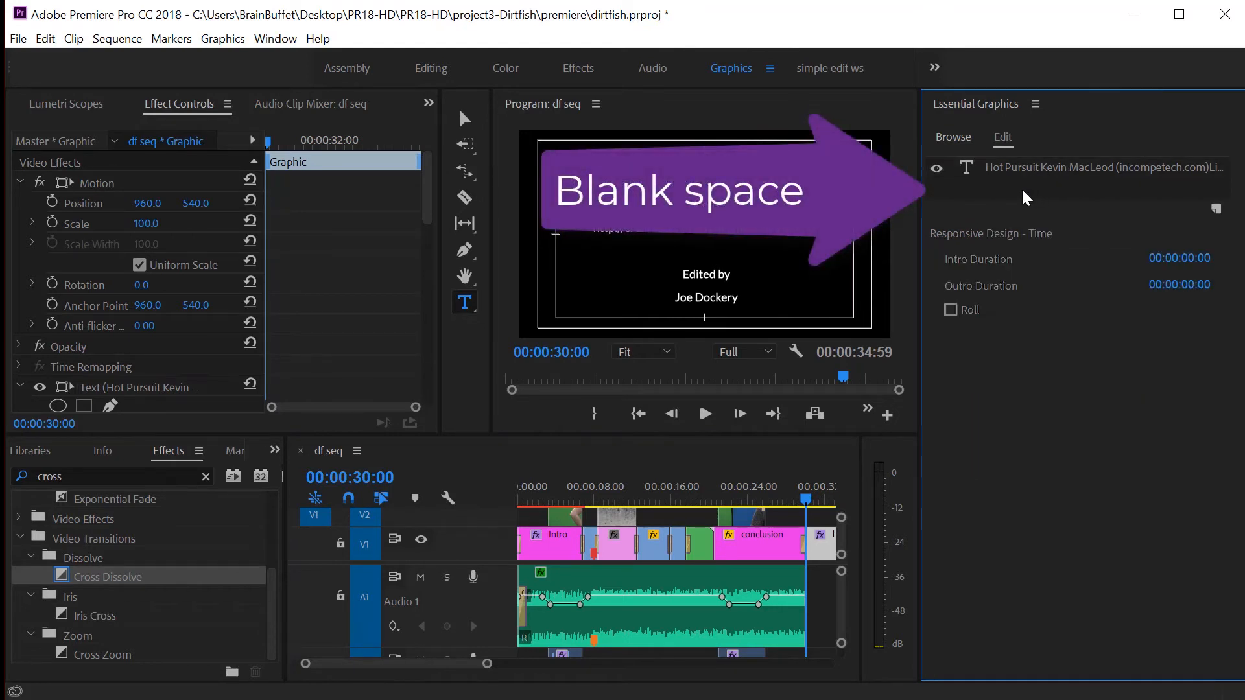
click(1104, 167)
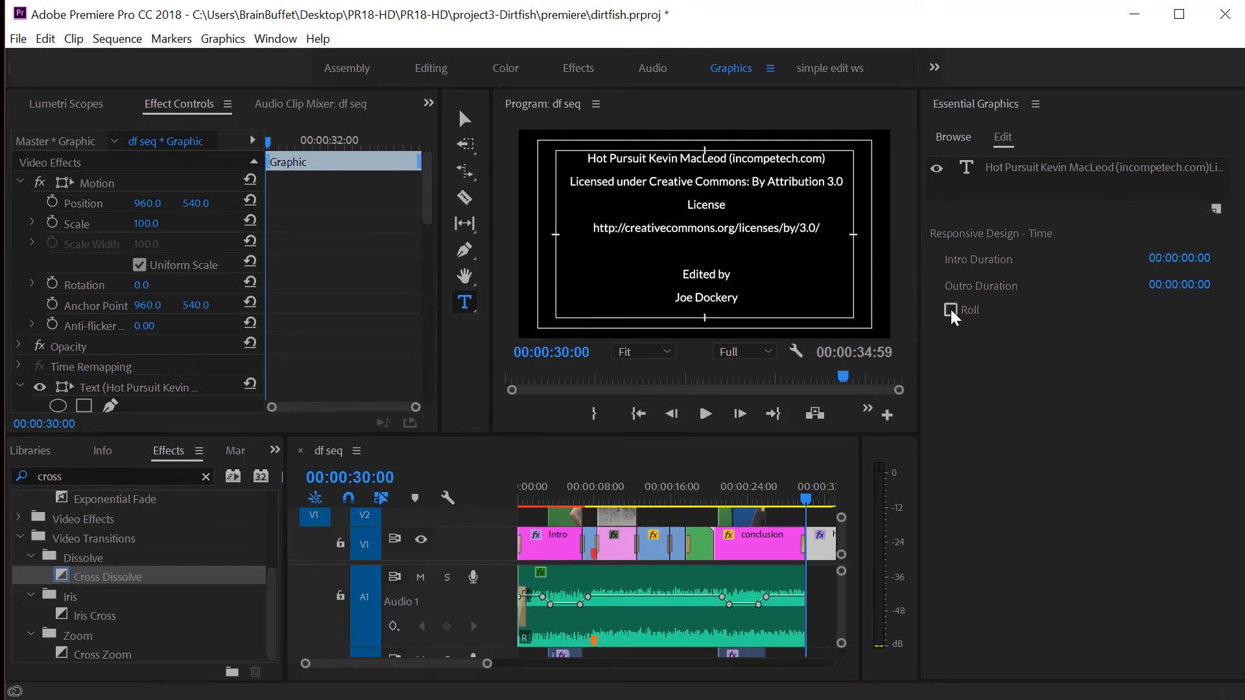
- Enable Roll for the credits graphic and move the playhead to its start
click(951, 310)
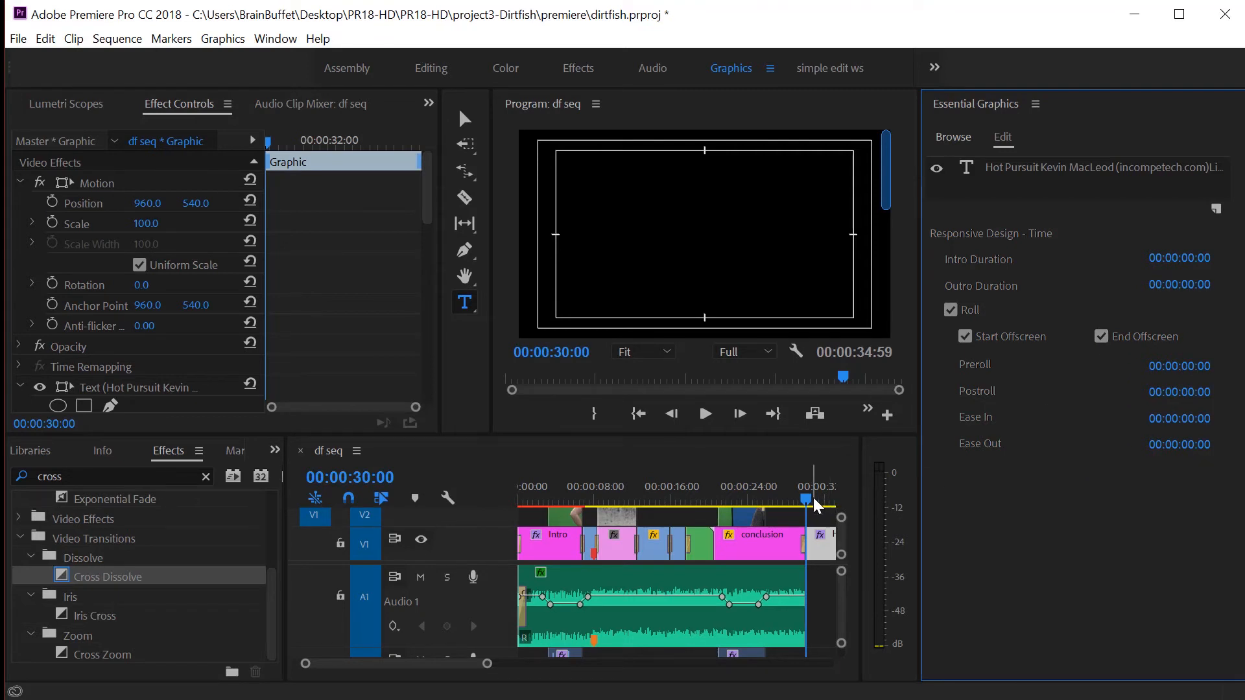
click(704, 414)
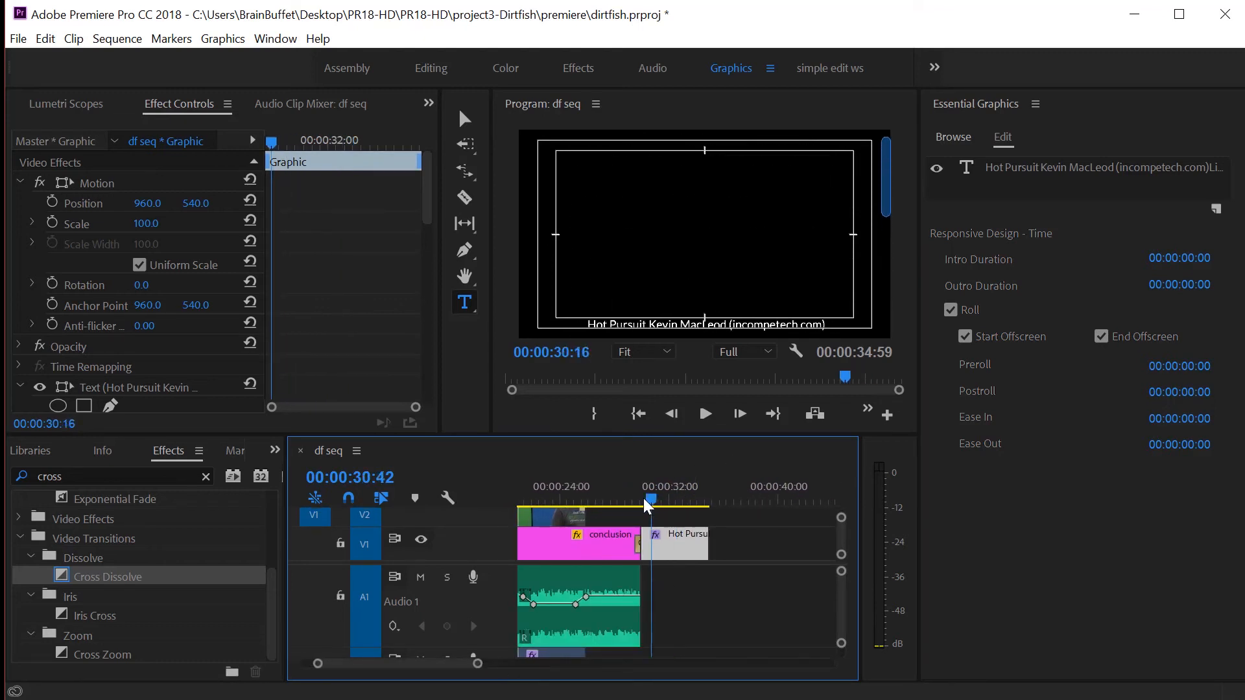
- Stretch the credits clip to about 43 seconds and cue the playhead at its start
click(703, 413)
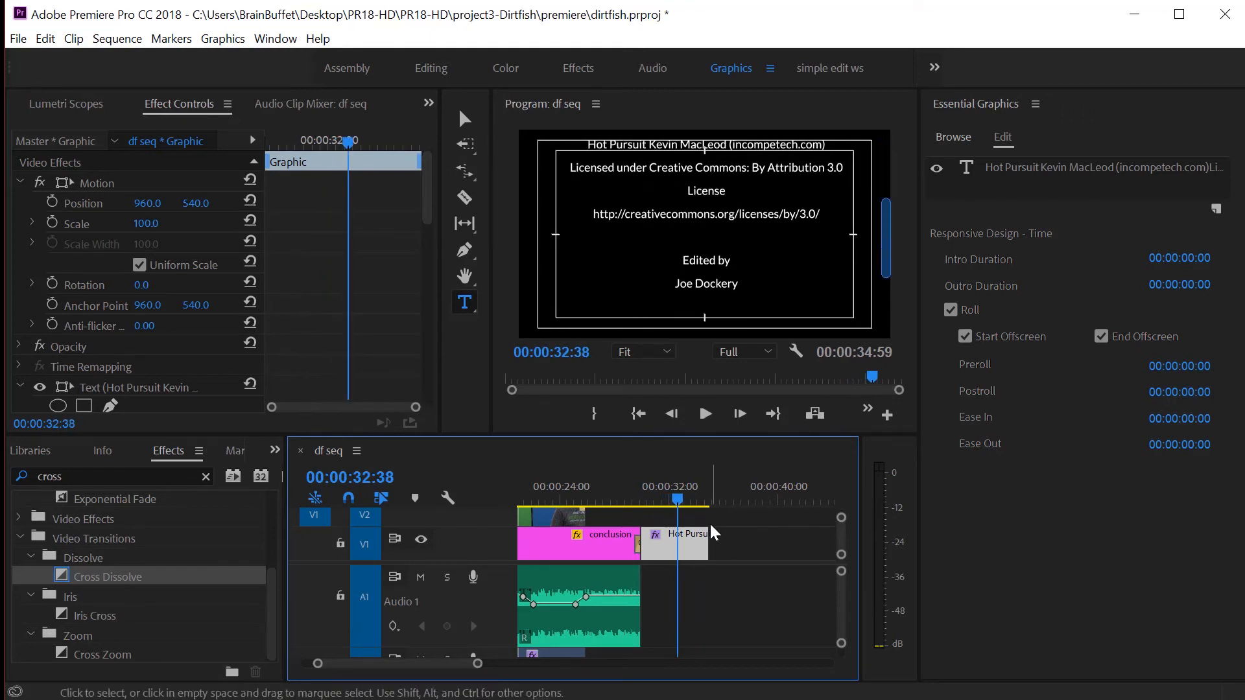
drag(709, 544, 810, 544)
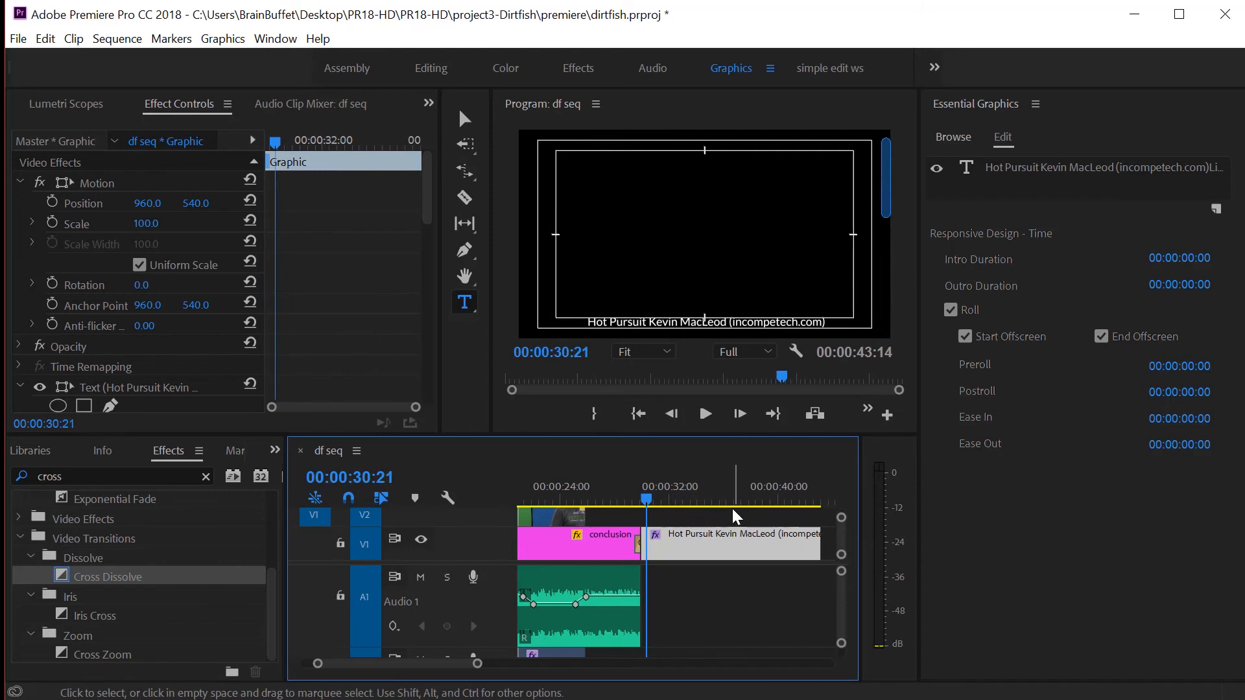
click(703, 414)
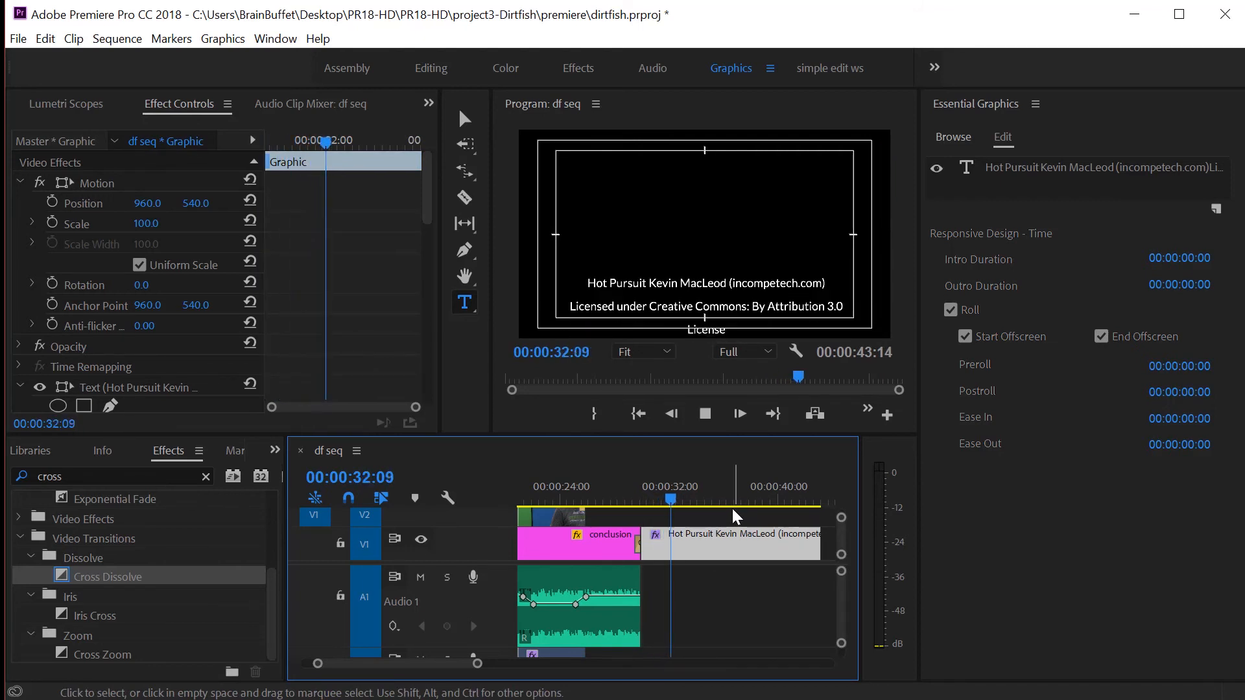